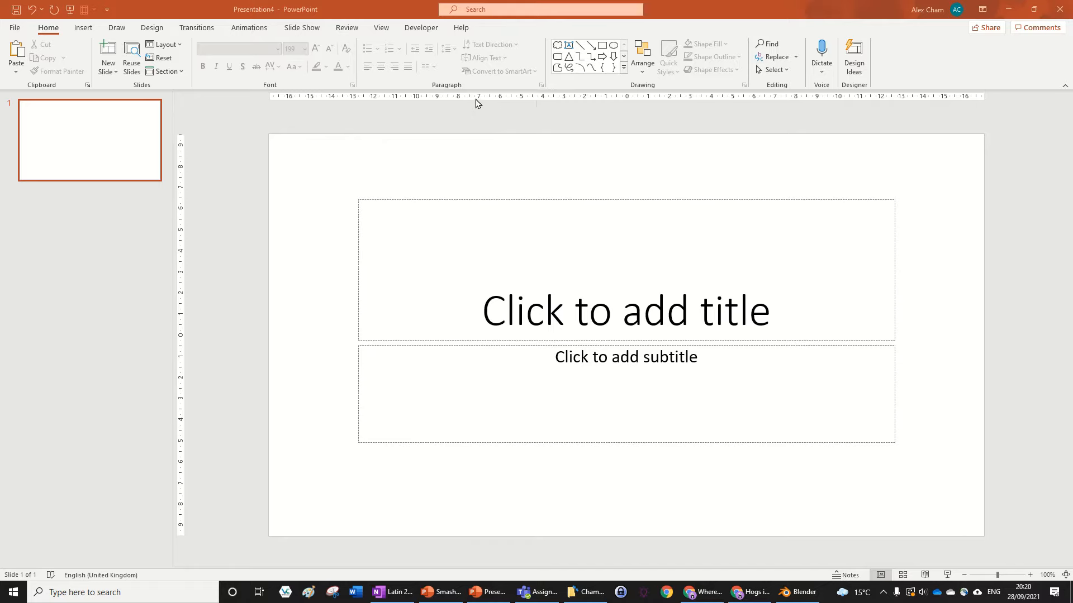
- Fill the first slide's background with solid black through Format Background
{"action": "left_click", "coordinate": [151, 27]}
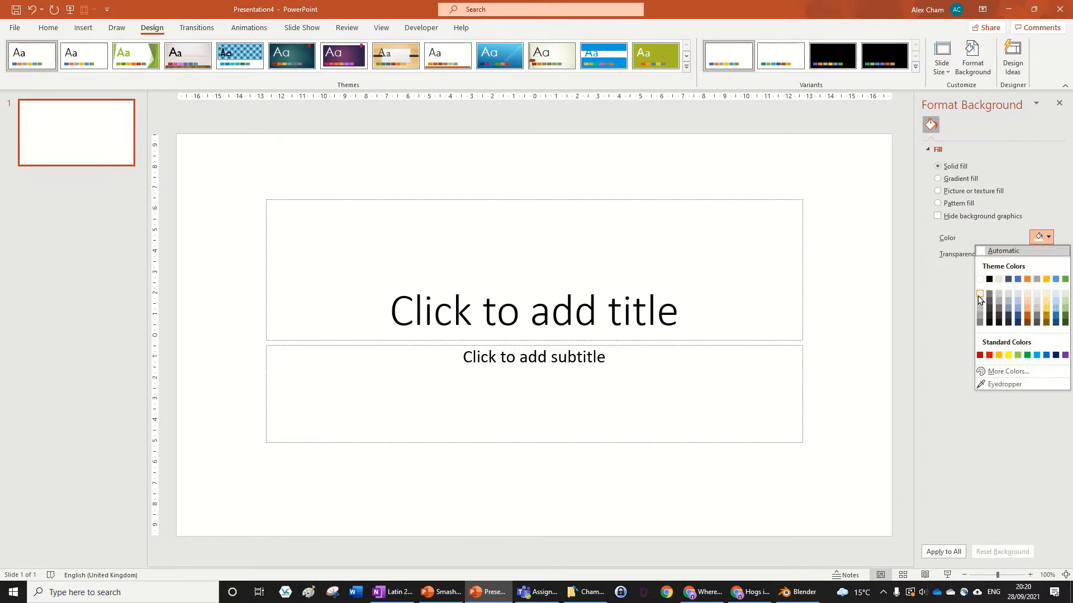
{"action": "left_click", "coordinate": [989, 278]}
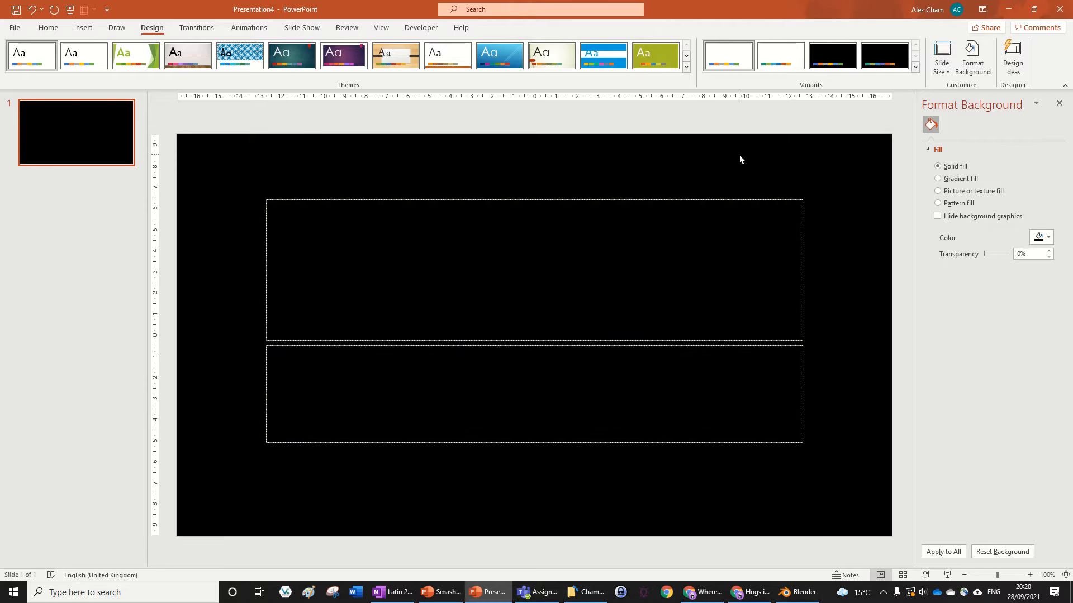
{"action": "mouse_move", "coordinate": [712, 146]}
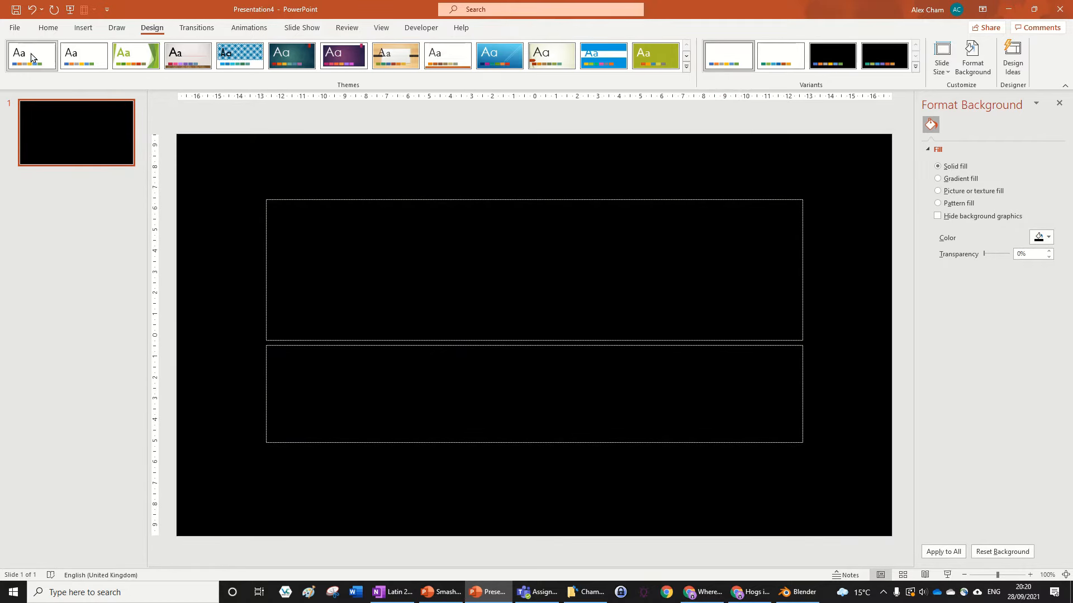
- Set the TEXT to Arial Black and enlarge it to size 199
{"action": "left_click", "coordinate": [164, 44]}
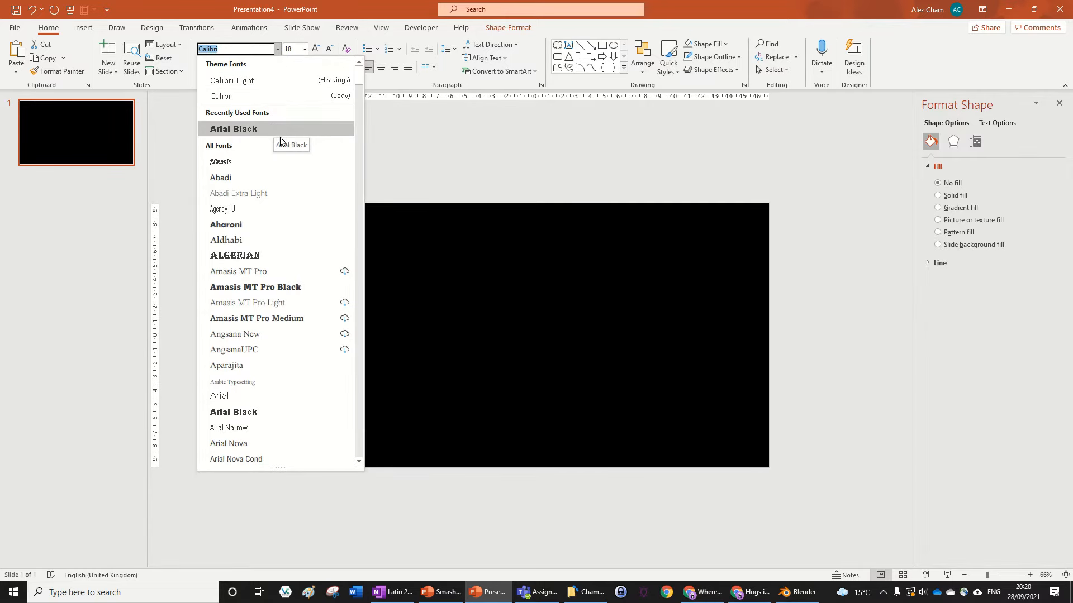
{"action": "left_click", "coordinate": [233, 128]}
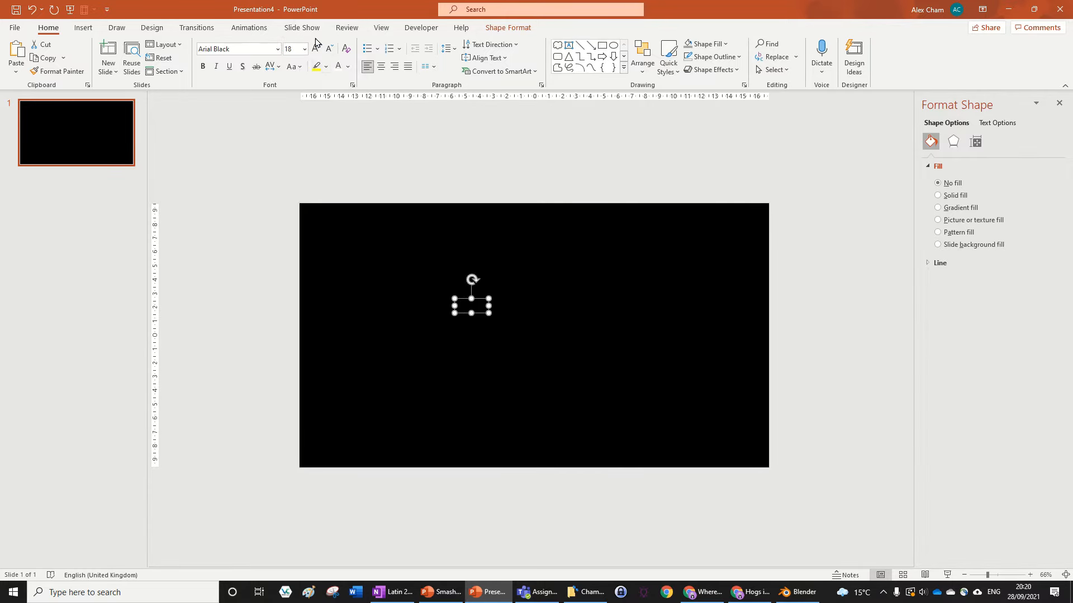
{"action": "left_click", "coordinate": [316, 49]}
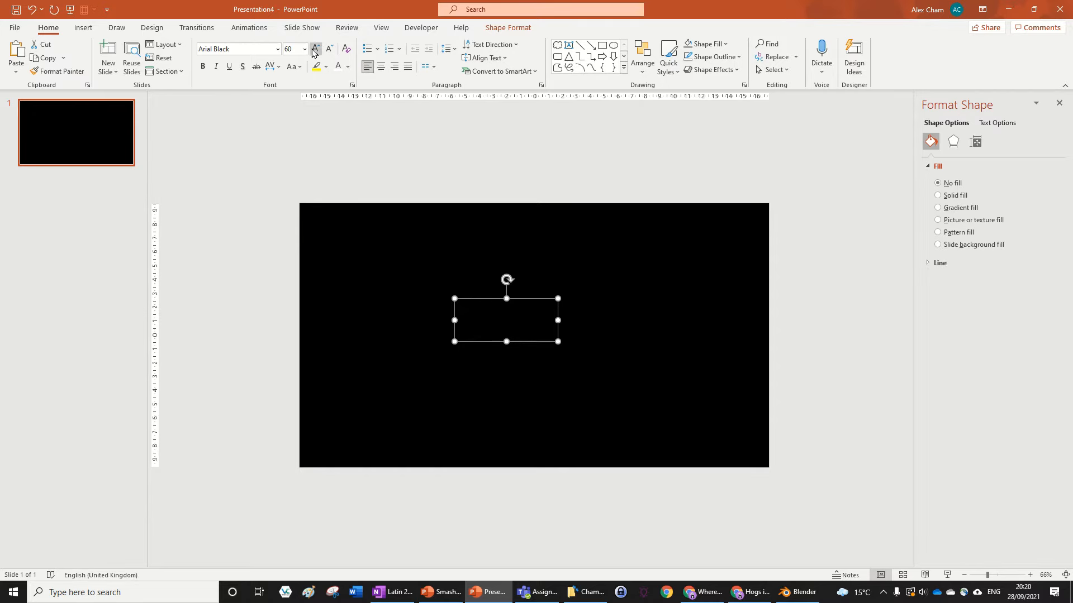
{"action": "left_click", "coordinate": [315, 48]}
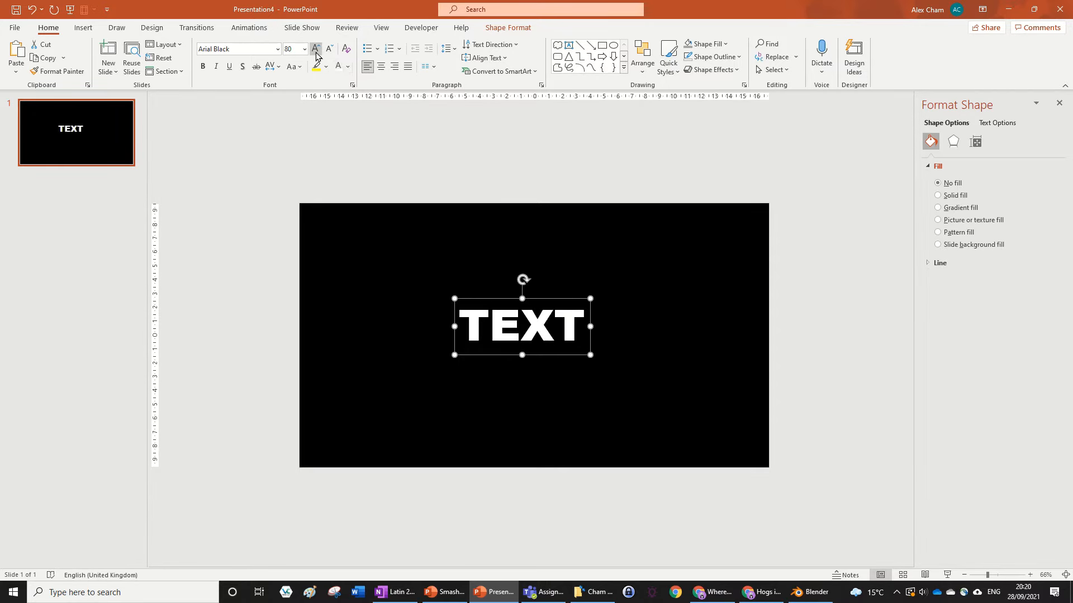
{"action": "left_click", "coordinate": [315, 49]}
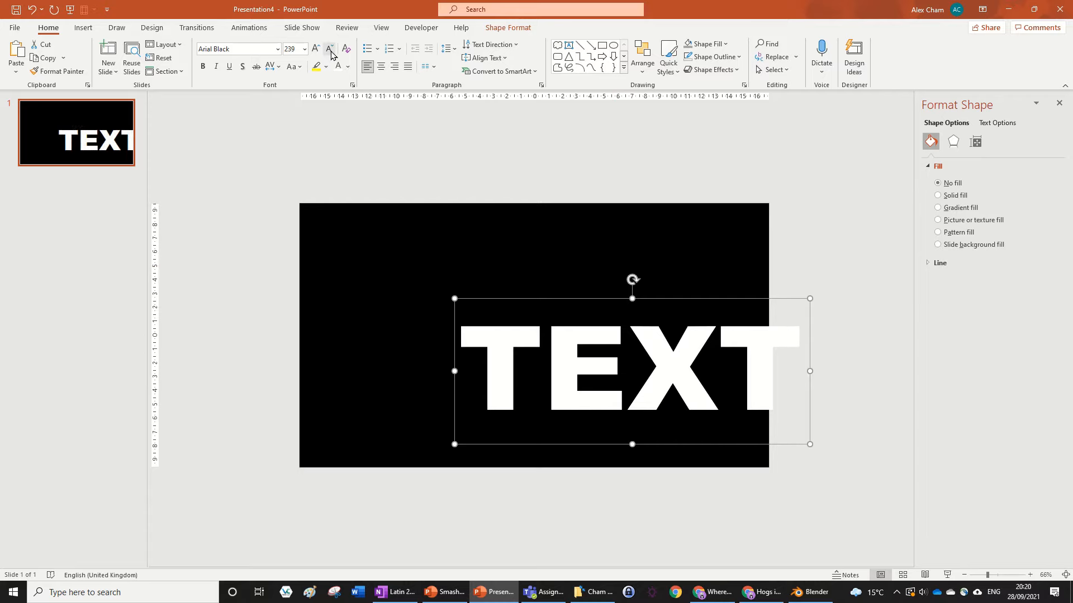
{"action": "left_click", "coordinate": [329, 49]}
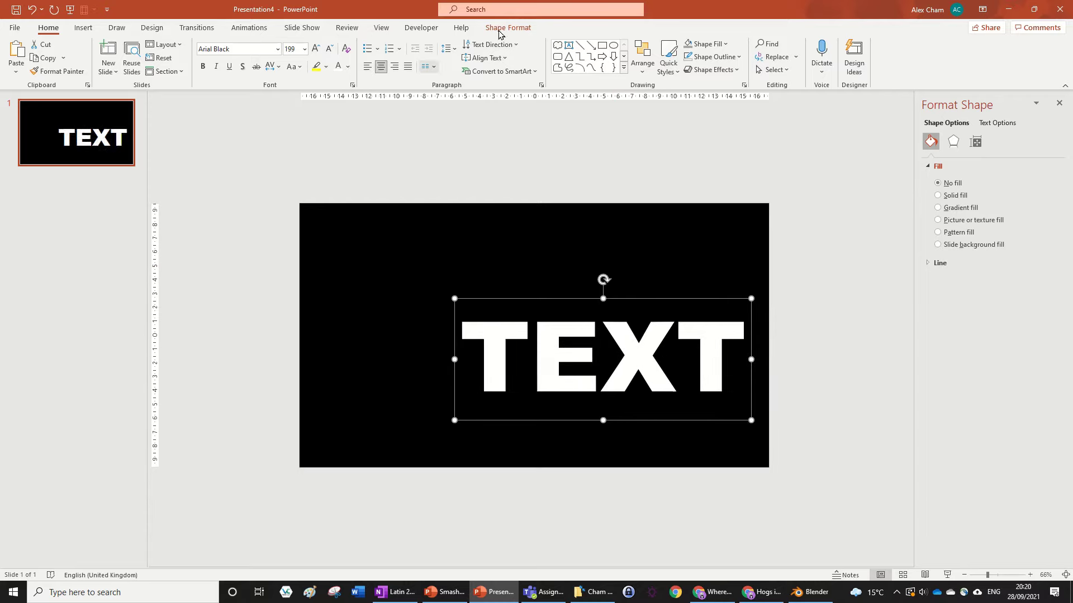
- Align the TEXT box to the centre and middle of the slide
{"action": "left_click", "coordinate": [508, 27]}
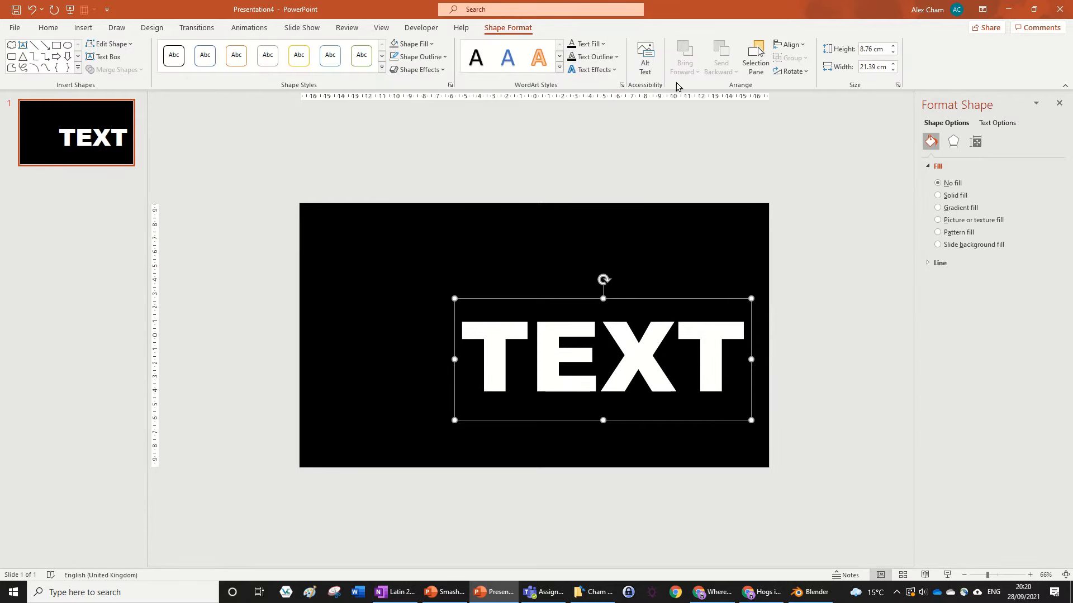
{"action": "left_click", "coordinate": [787, 45]}
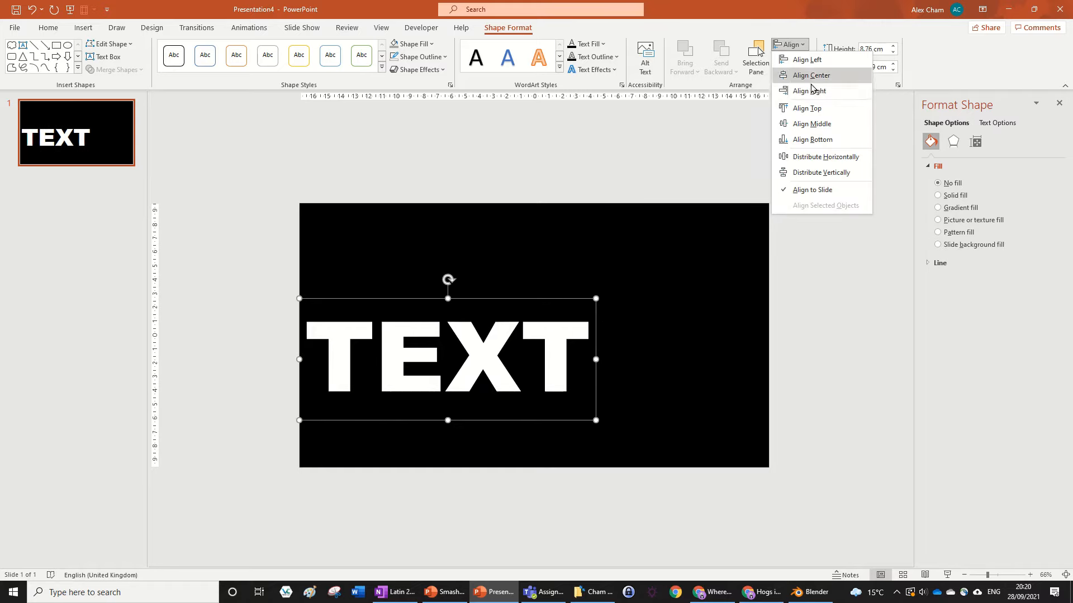
{"action": "left_click", "coordinate": [810, 76]}
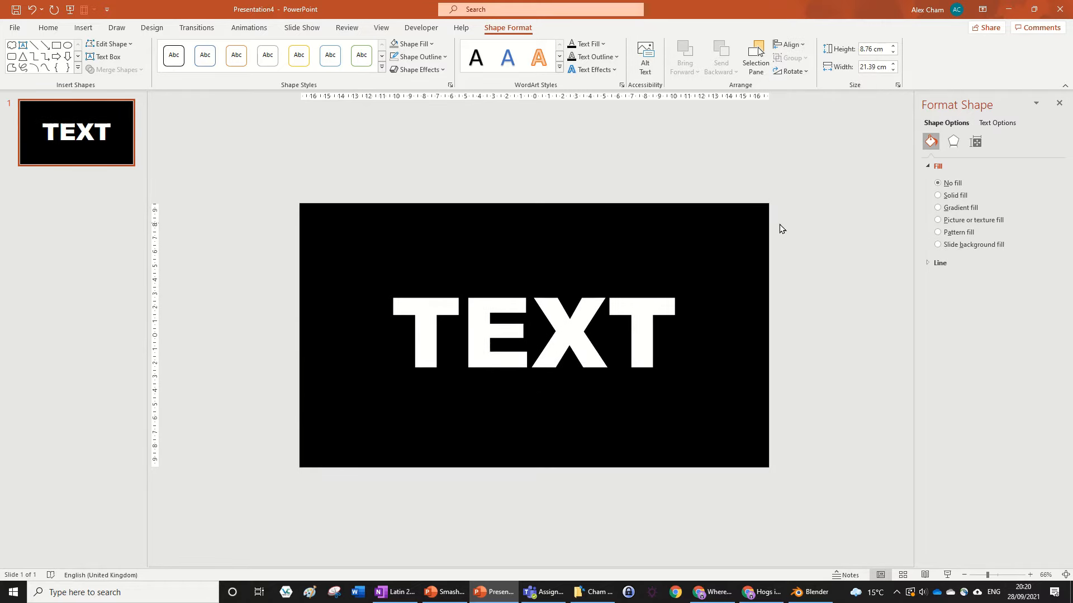
{"action": "left_click", "coordinate": [534, 335]}
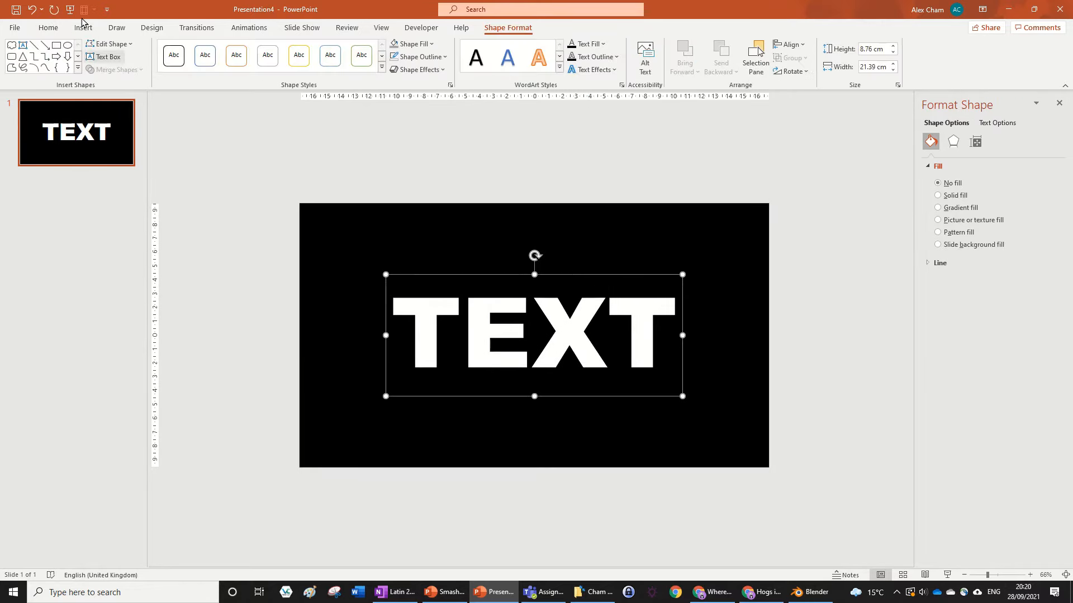
- Add a second slide with a solid black background, comparing it against slide 1
{"action": "left_click", "coordinate": [48, 27]}
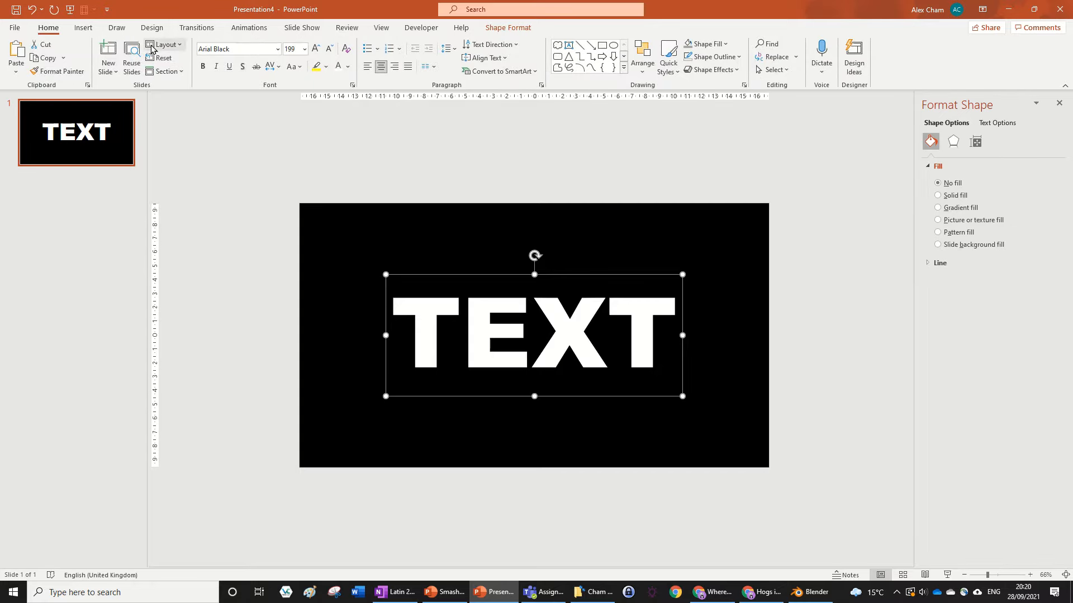
{"action": "left_click", "coordinate": [107, 54]}
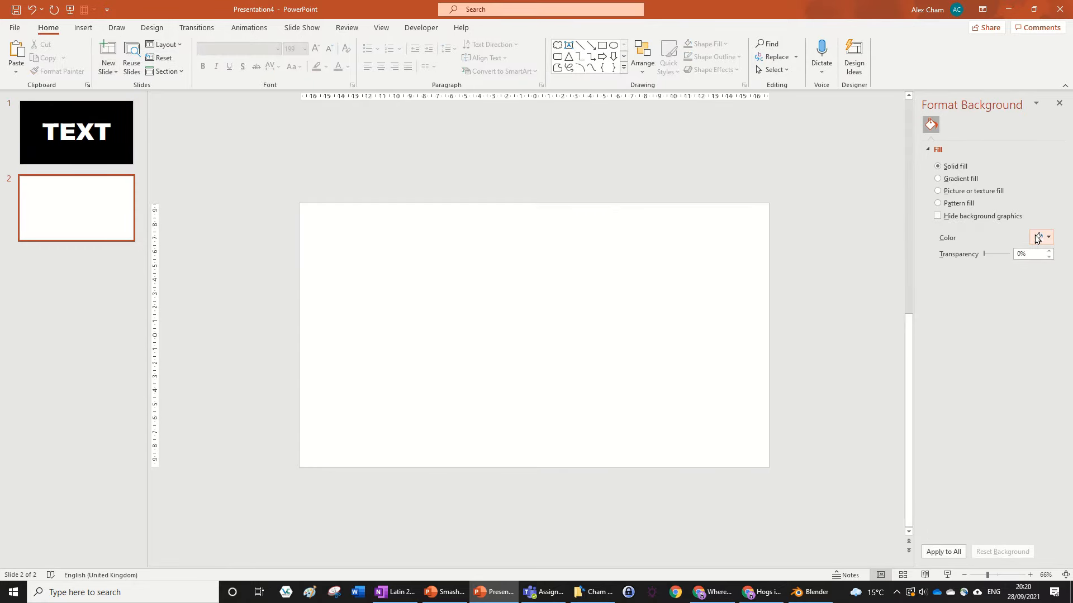
{"action": "left_click", "coordinate": [1038, 237]}
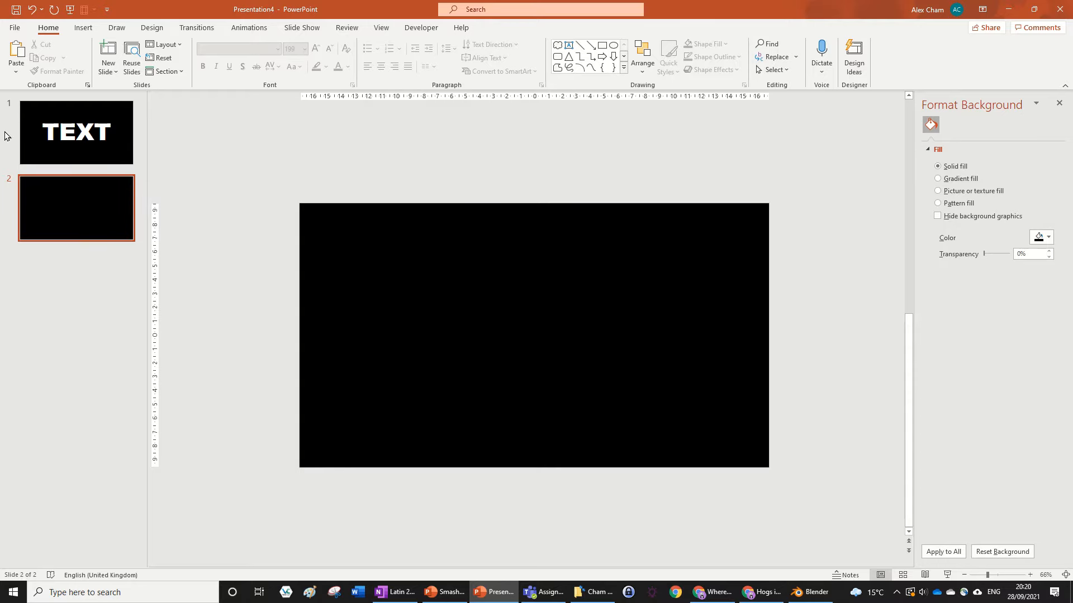
{"action": "left_click", "coordinate": [76, 132]}
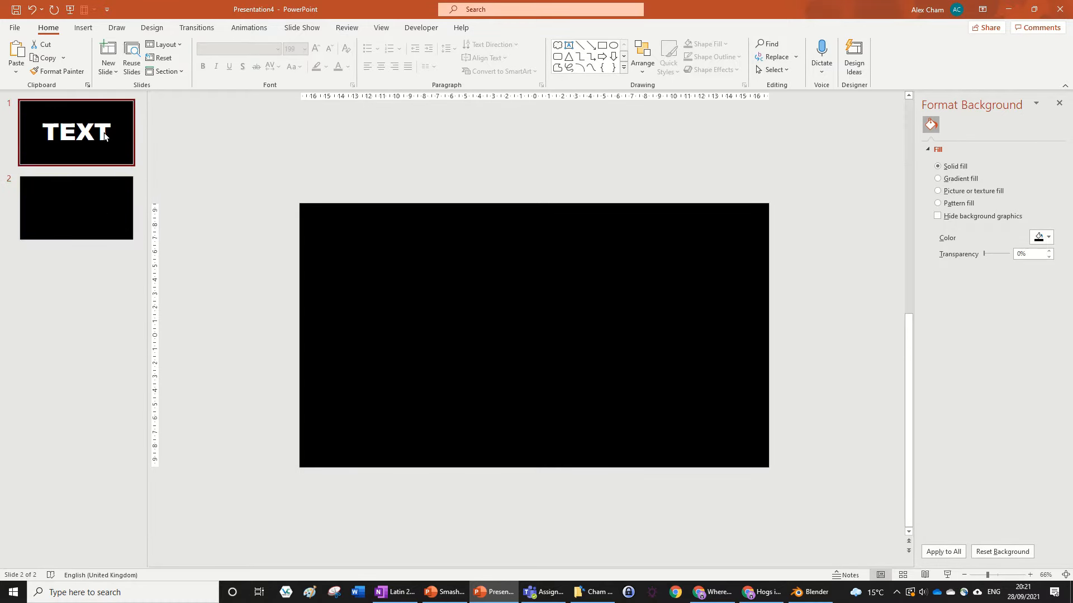
{"action": "left_click", "coordinate": [75, 208]}
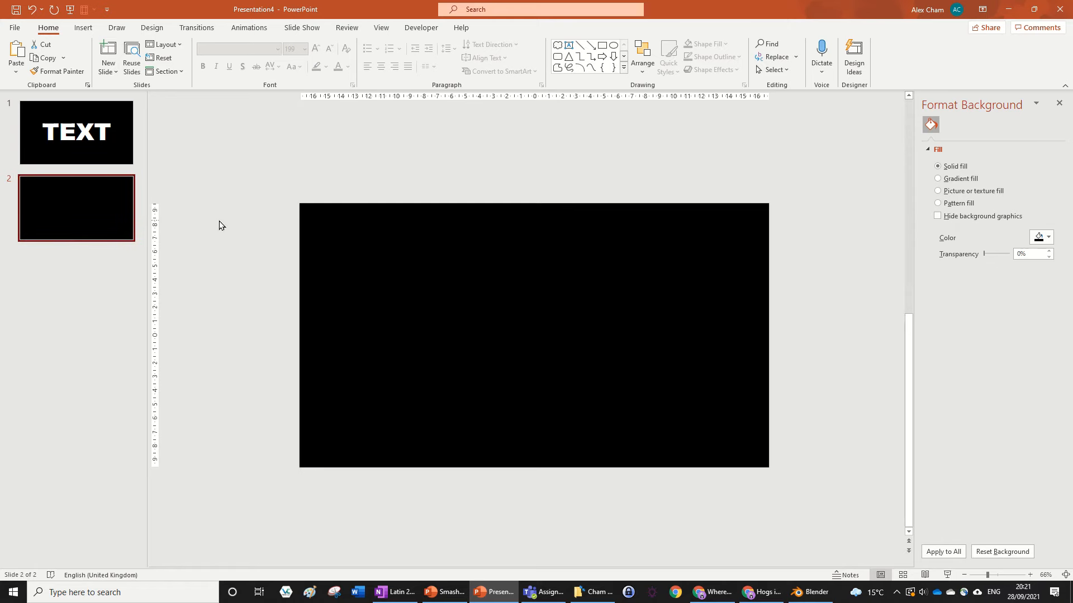
{"action": "mouse_move", "coordinate": [219, 75]}
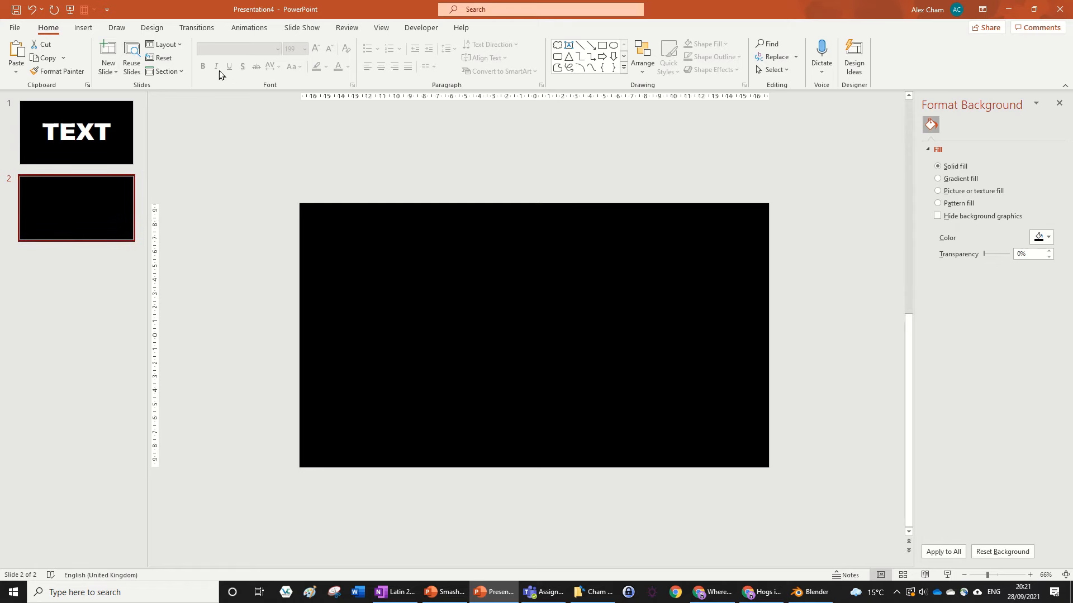
- Apply the Fracture transition to slide 2, then check slide 1 and return
{"action": "left_click", "coordinate": [196, 28]}
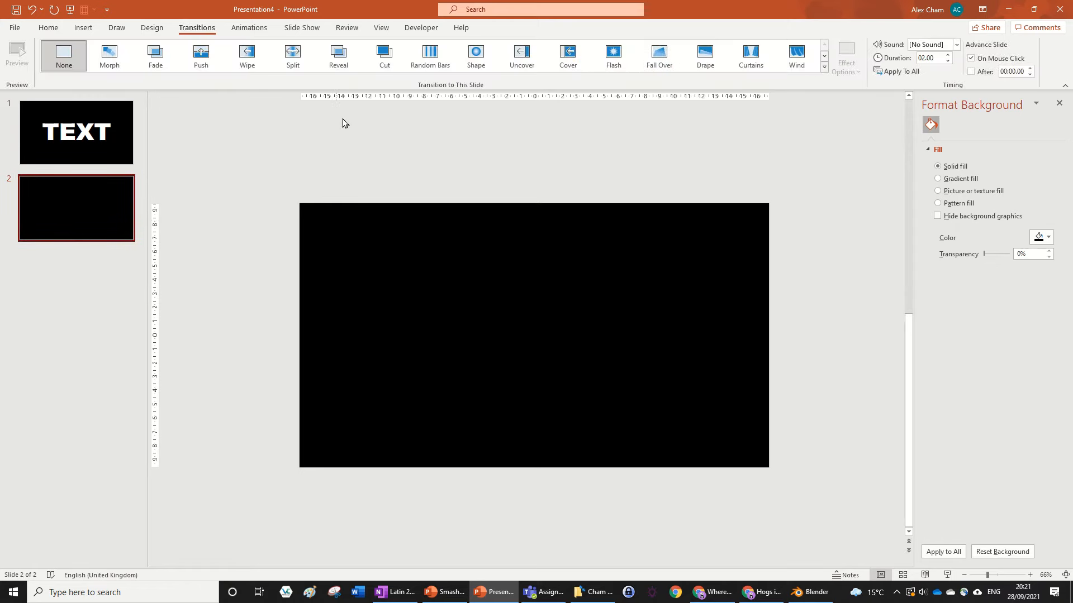
{"action": "left_click", "coordinate": [824, 74]}
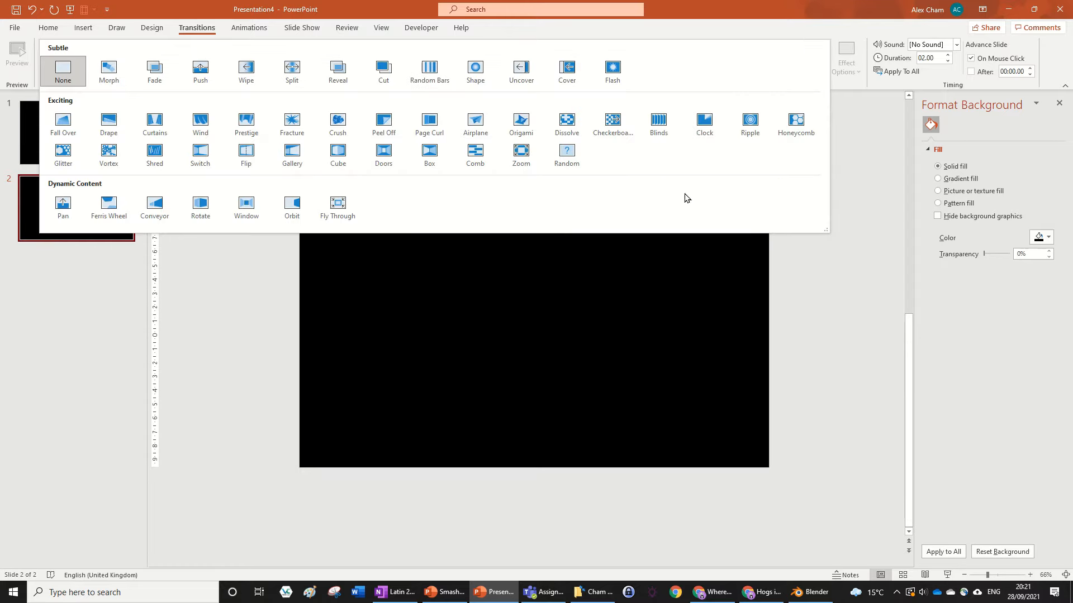
{"action": "mouse_move", "coordinate": [222, 244]}
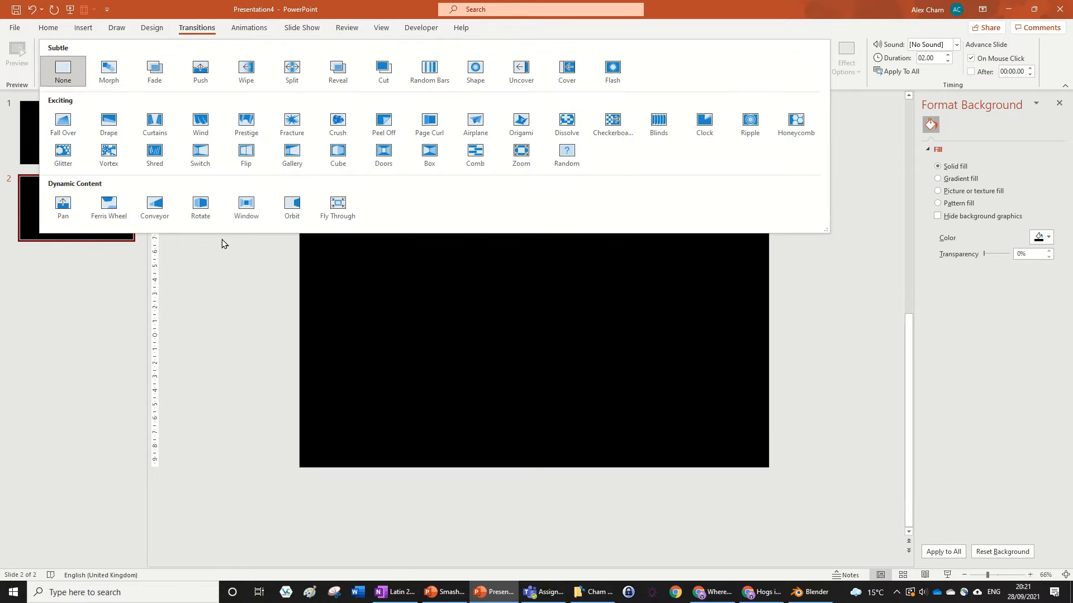
{"action": "mouse_move", "coordinate": [292, 123]}
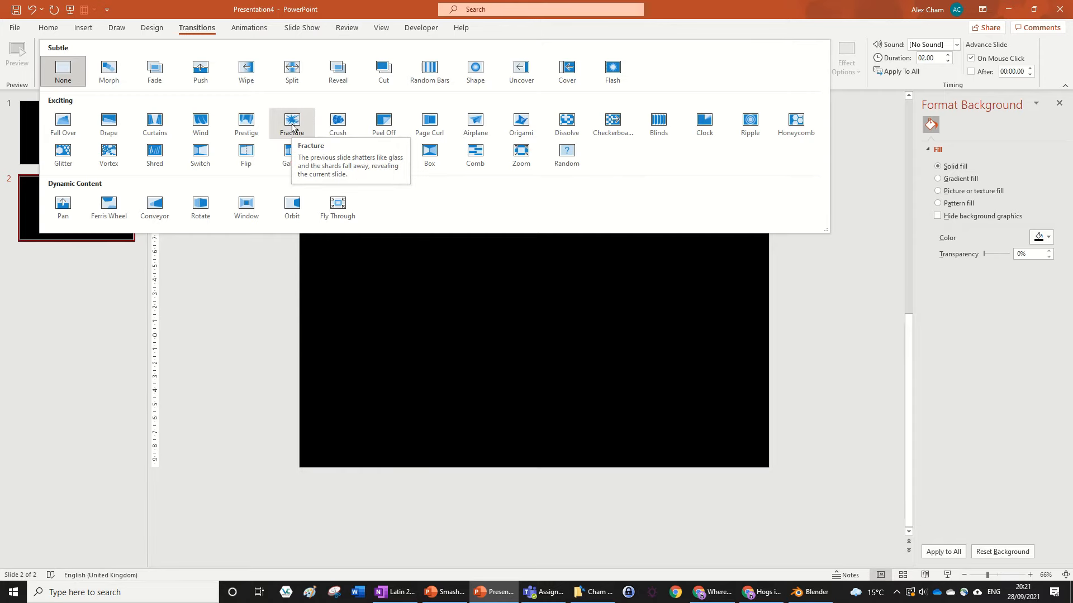
{"action": "left_click", "coordinate": [292, 123]}
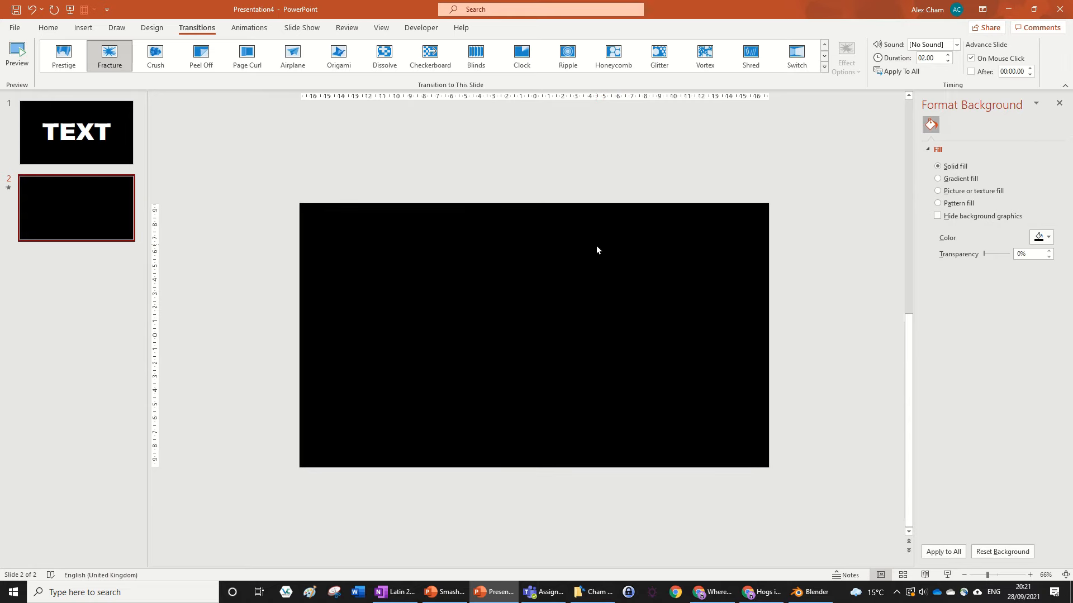
{"action": "left_click", "coordinate": [76, 131]}
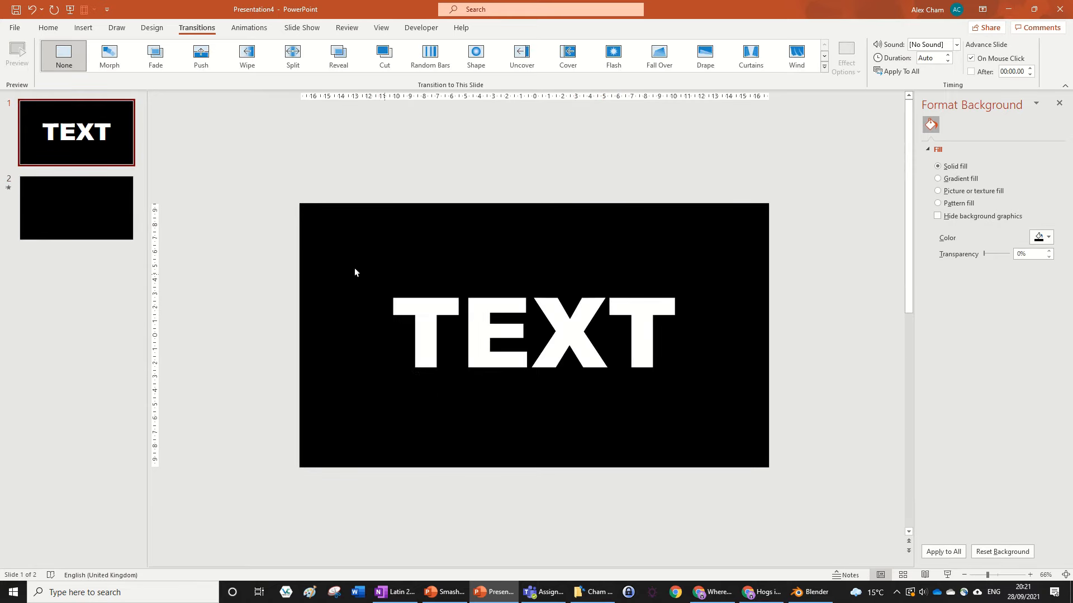
{"action": "left_click", "coordinate": [76, 208]}
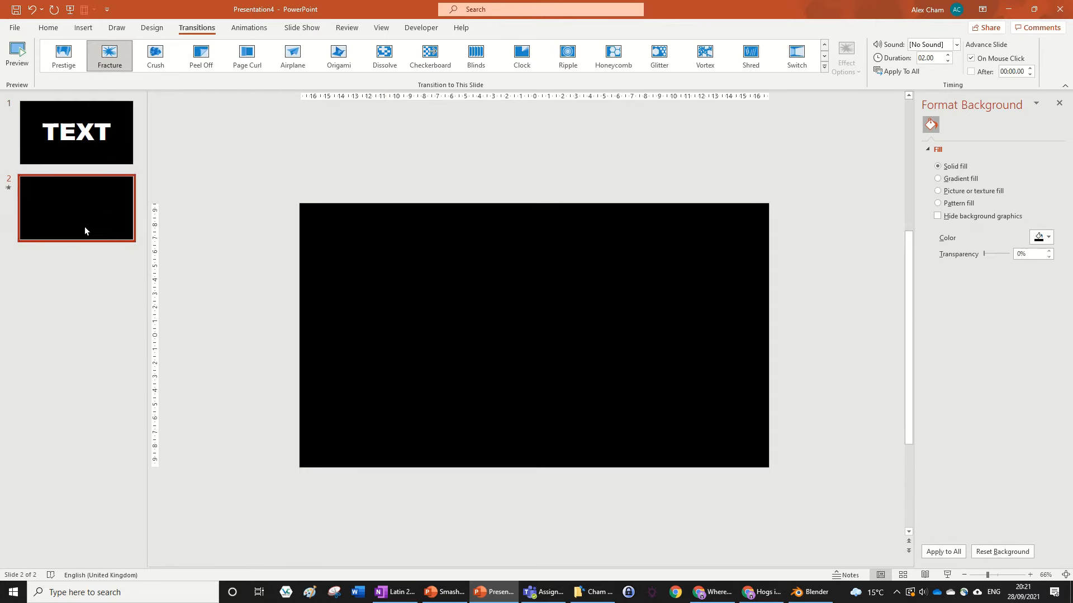
{"action": "mouse_move", "coordinate": [523, 284]}
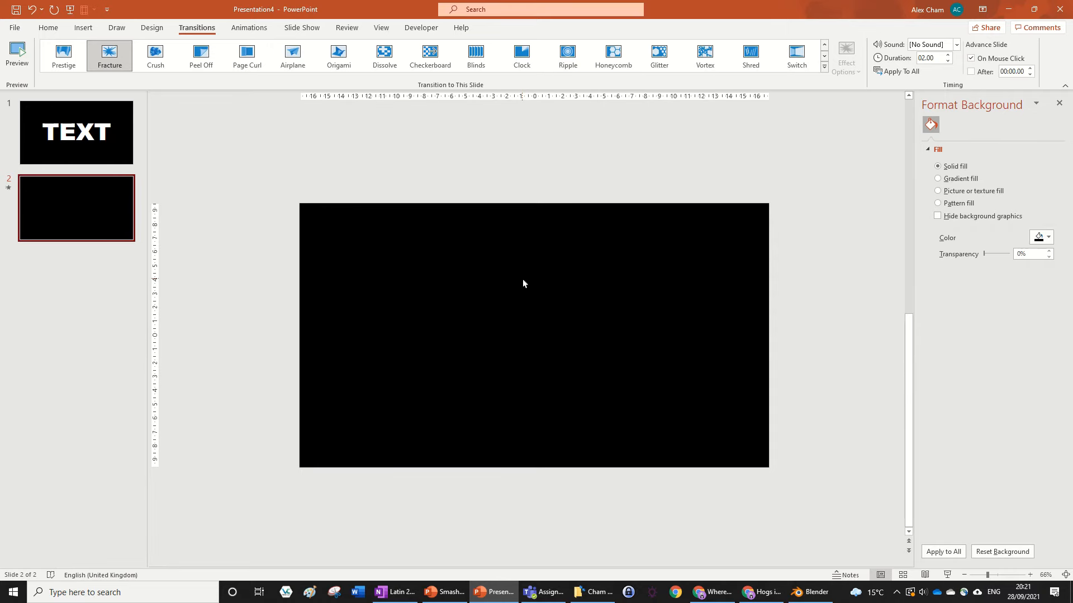
- Return to slide 1 and select, then deselect, the large white TEXT box
{"action": "left_click", "coordinate": [76, 131]}
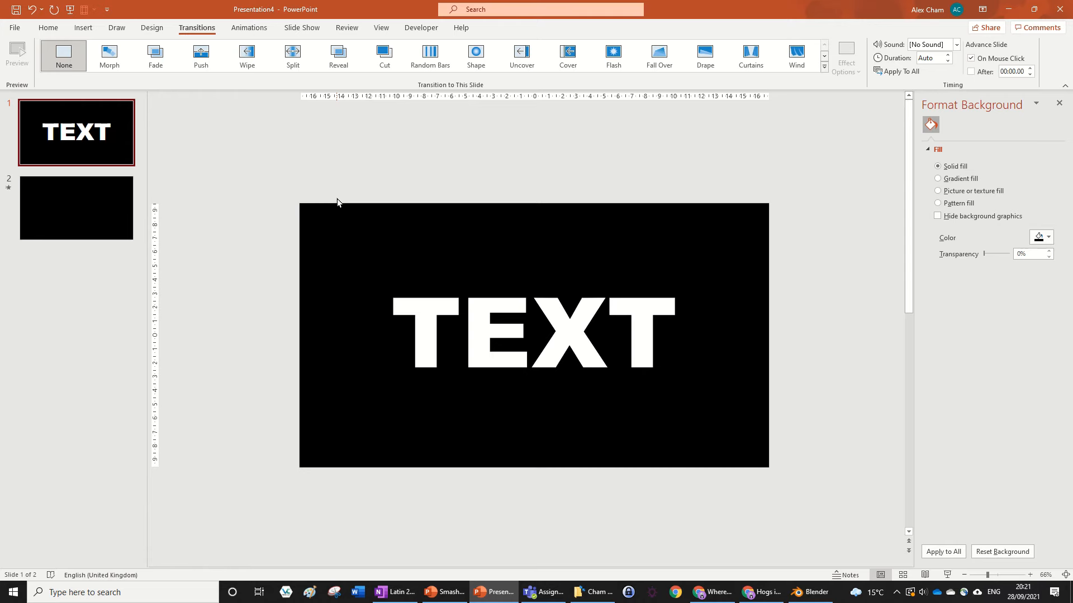
{"action": "left_click", "coordinate": [76, 207]}
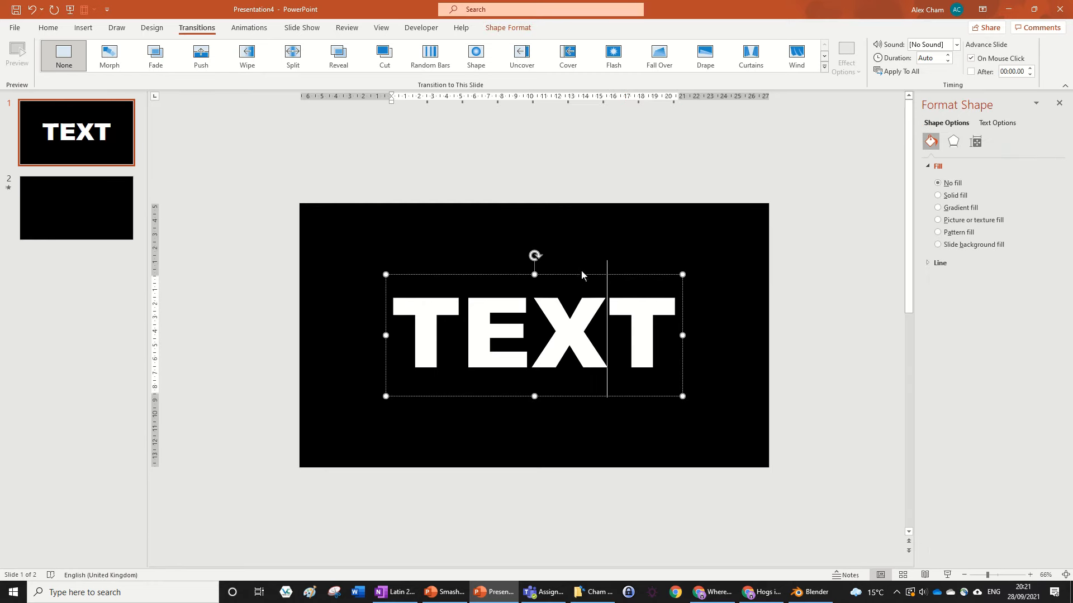
{"action": "left_click", "coordinate": [639, 236]}
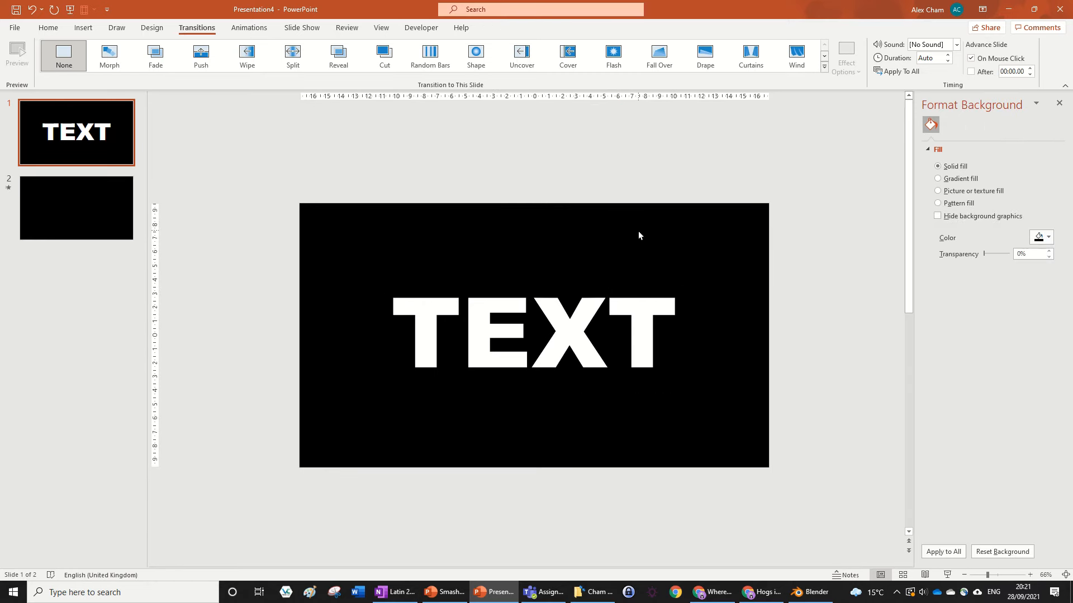
{"action": "mouse_move", "coordinate": [628, 238]}
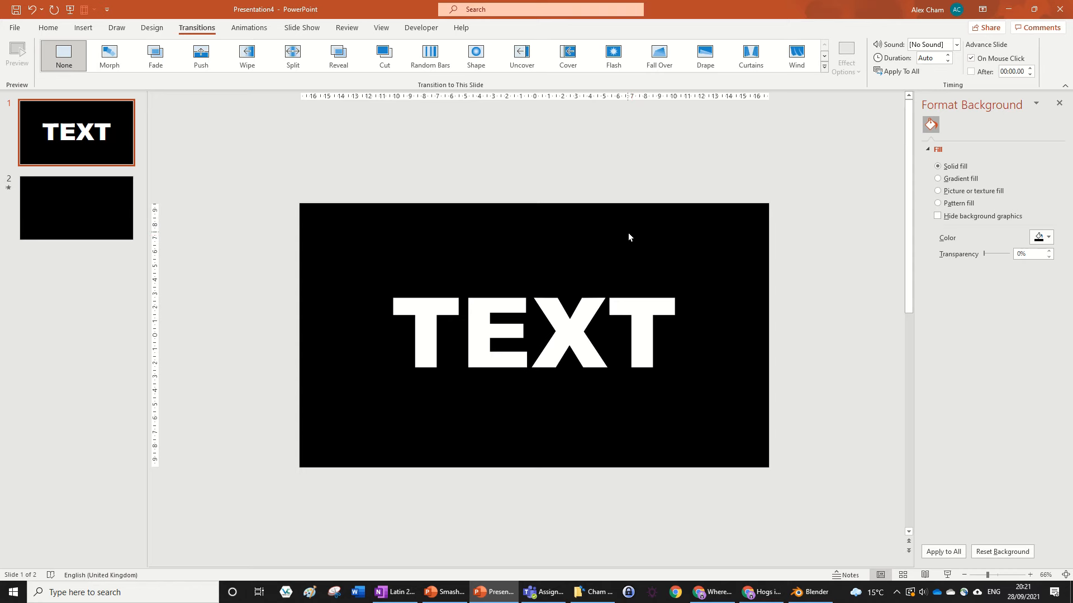
{"action": "mouse_move", "coordinate": [618, 241]}
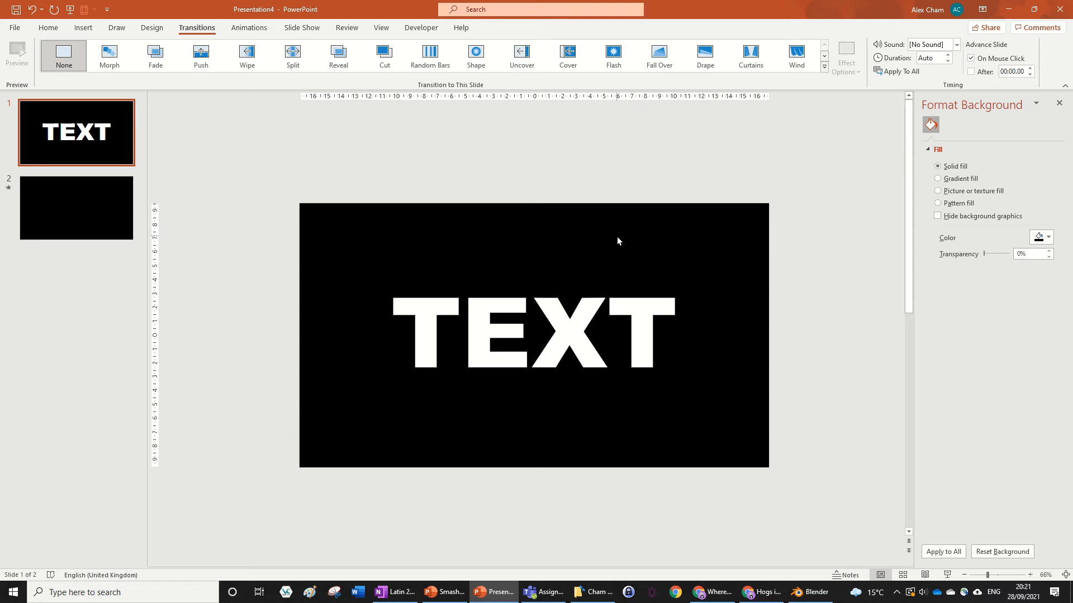
{"action": "mouse_move", "coordinate": [609, 247]}
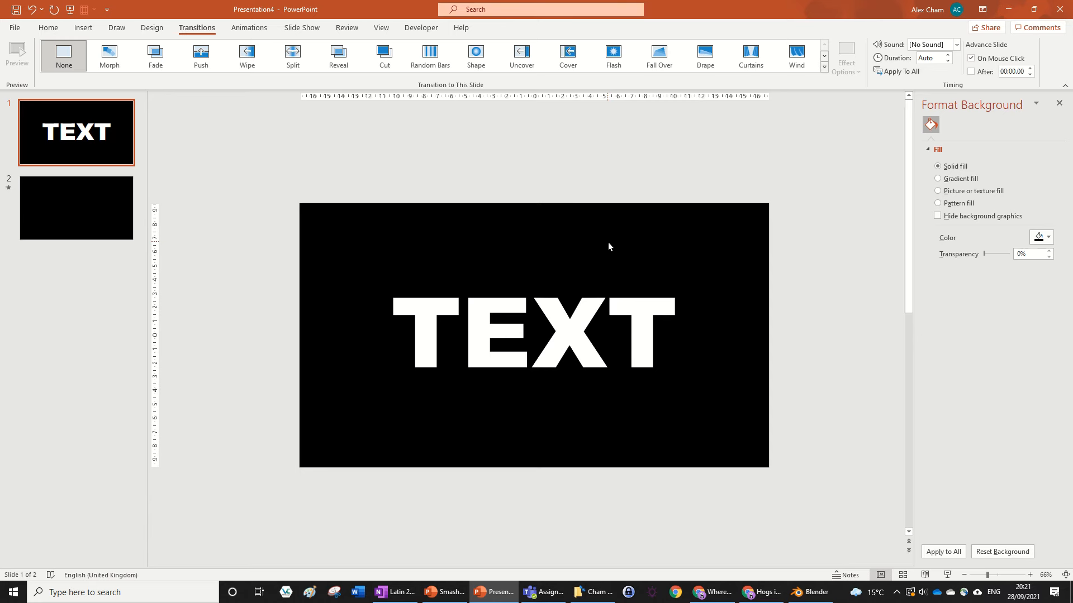
{"action": "mouse_move", "coordinate": [607, 250]}
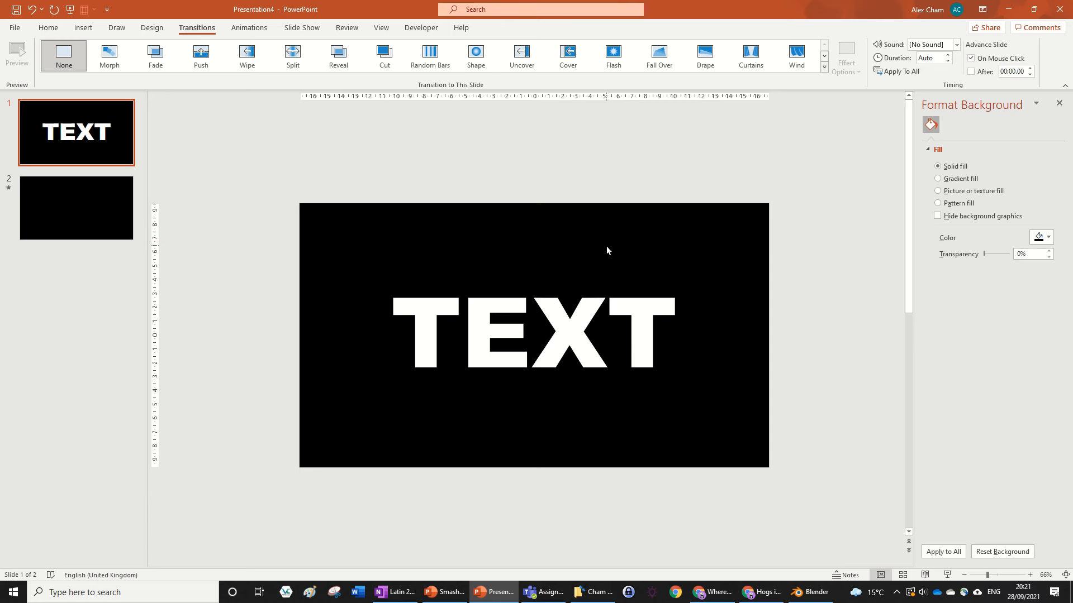
{"action": "mouse_move", "coordinate": [612, 248]}
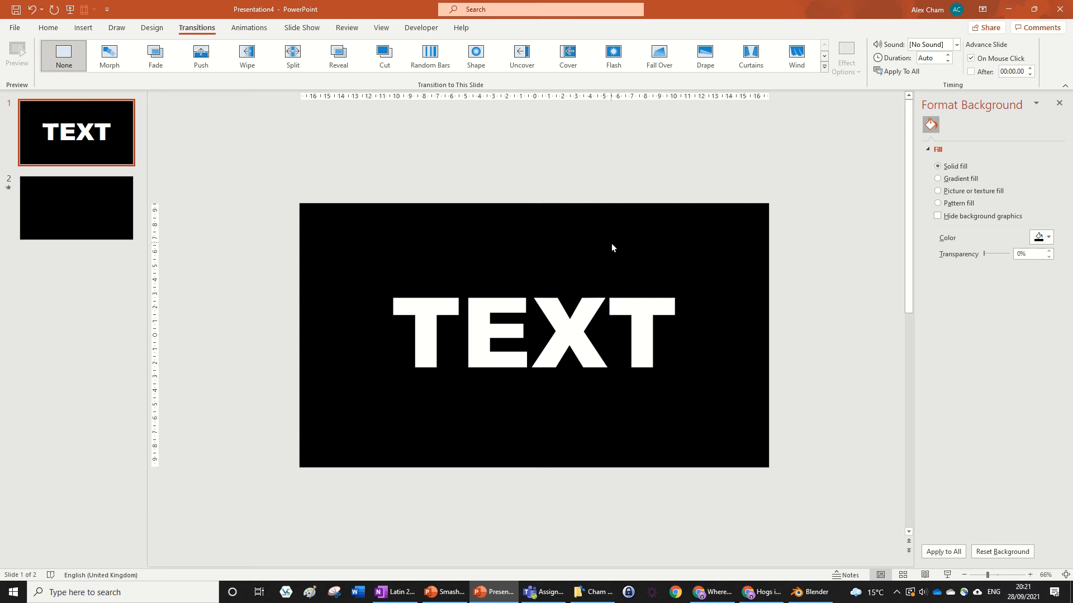
{"action": "mouse_move", "coordinate": [549, 139]}
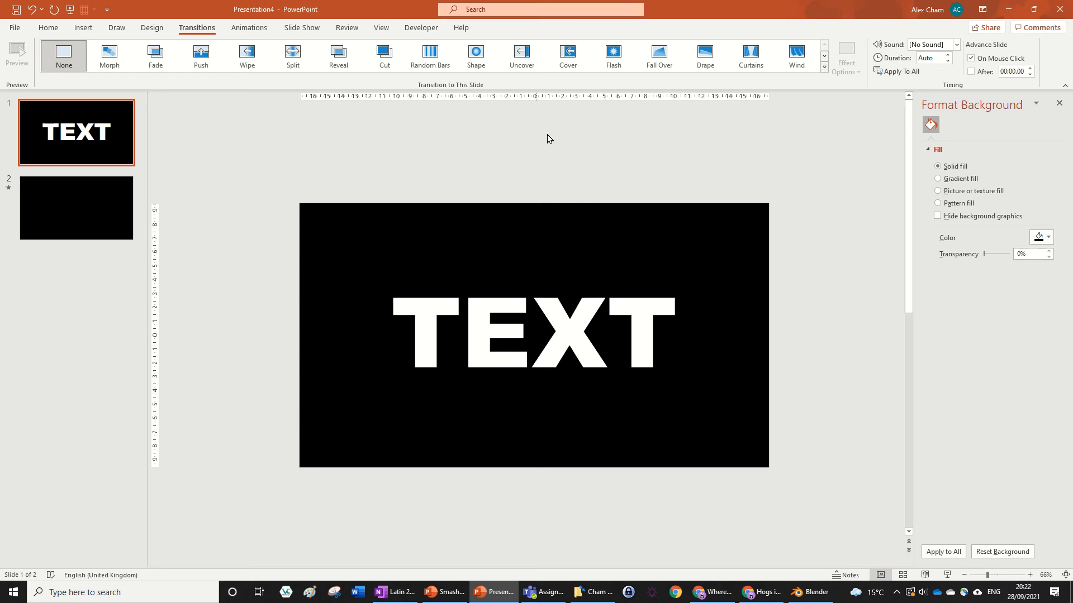